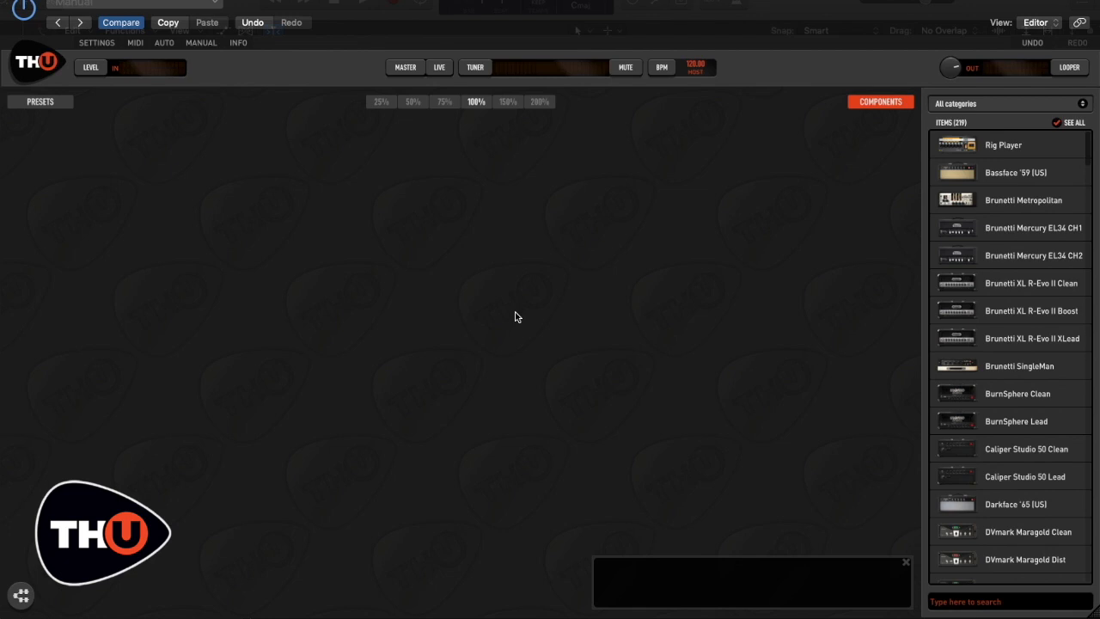
Add a Rig Player amp from the Components browser to the empty rig.
{"action": "left_click", "coordinate": [1009, 144]}
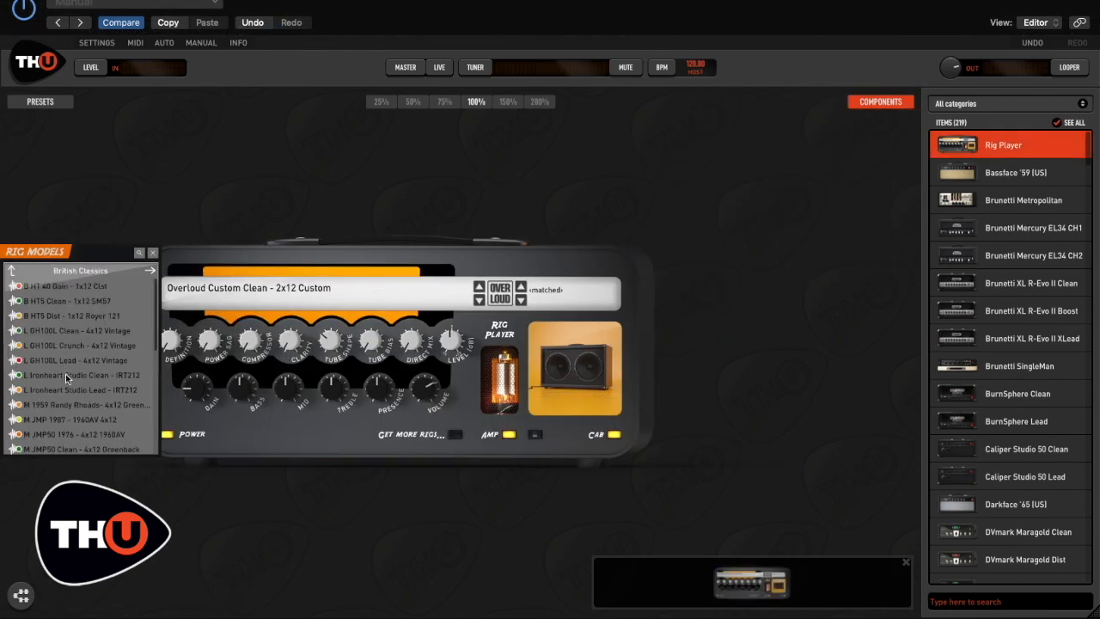
Load the M 1959 Randy Rhoads - 4x12 Greenback rig model into the Rig Player.
{"action": "left_click", "coordinate": [82, 405]}
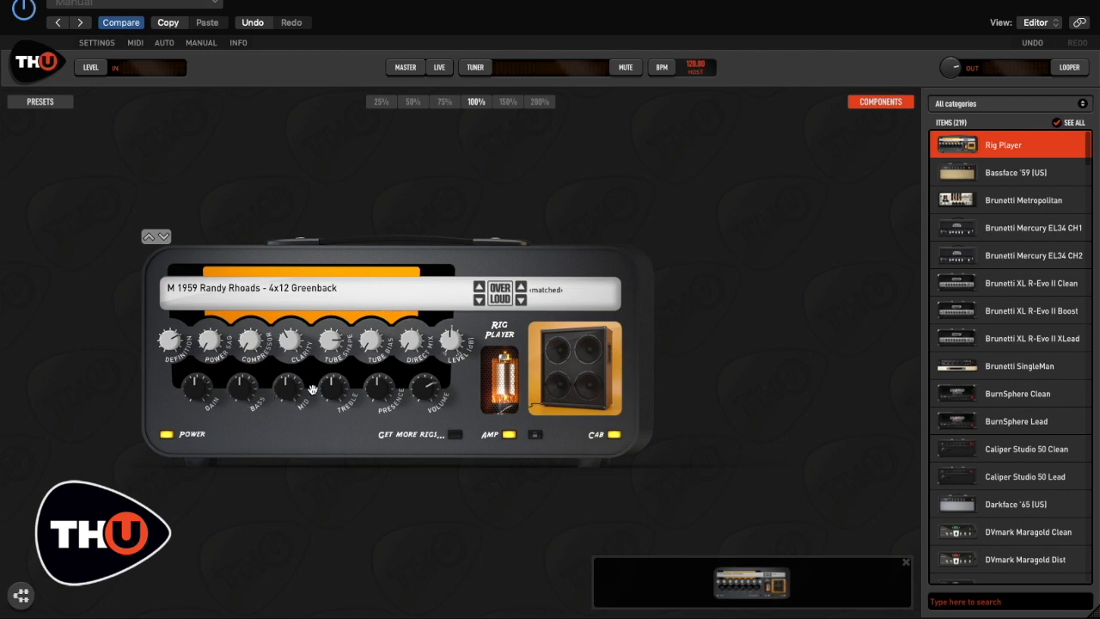
{"action": "mouse_move", "coordinate": [326, 397]}
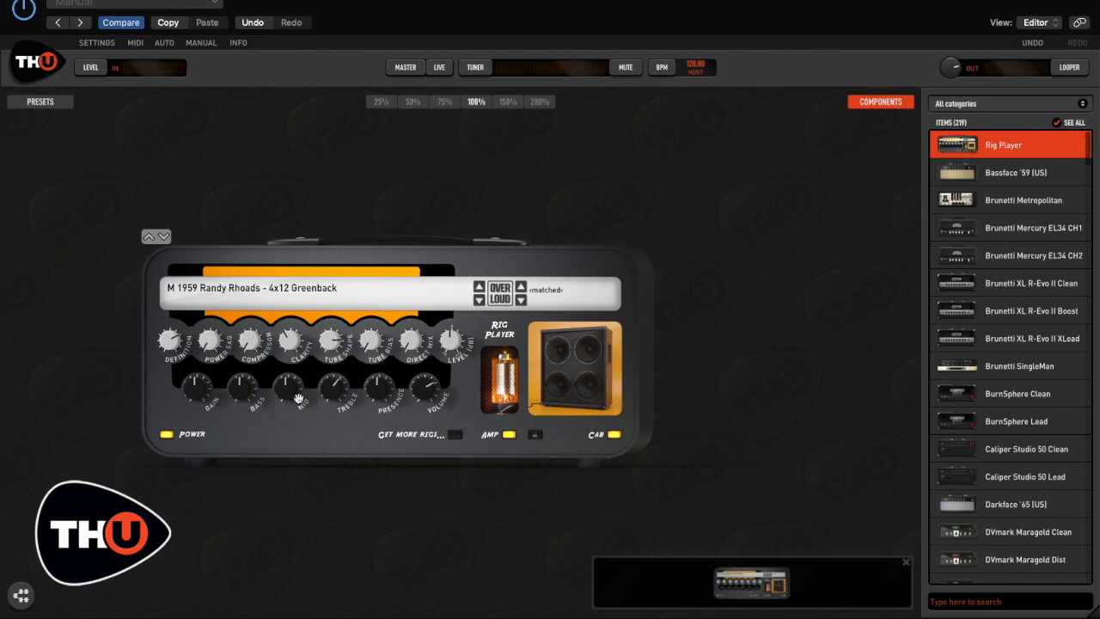
{"action": "mouse_move", "coordinate": [295, 393]}
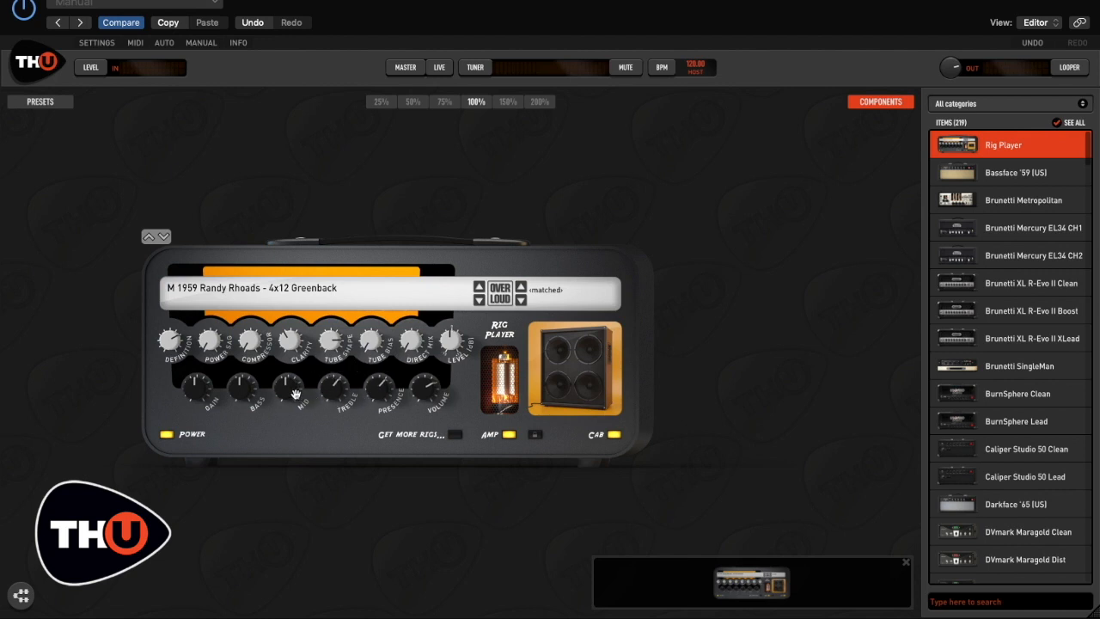
{"action": "mouse_move", "coordinate": [372, 415]}
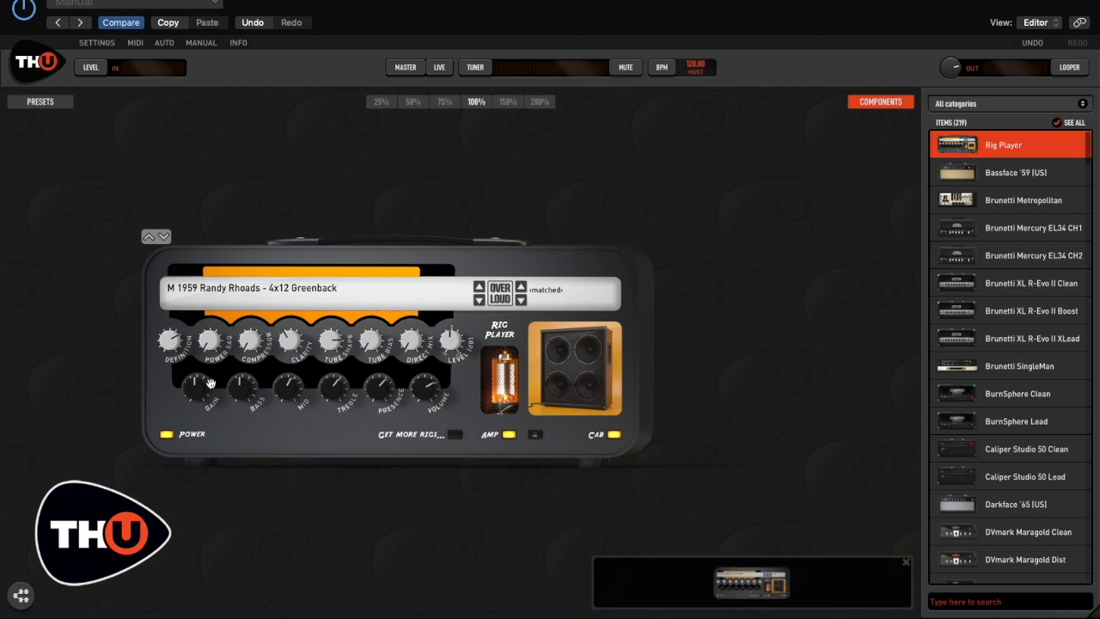
{"action": "mouse_move", "coordinate": [846, 223]}
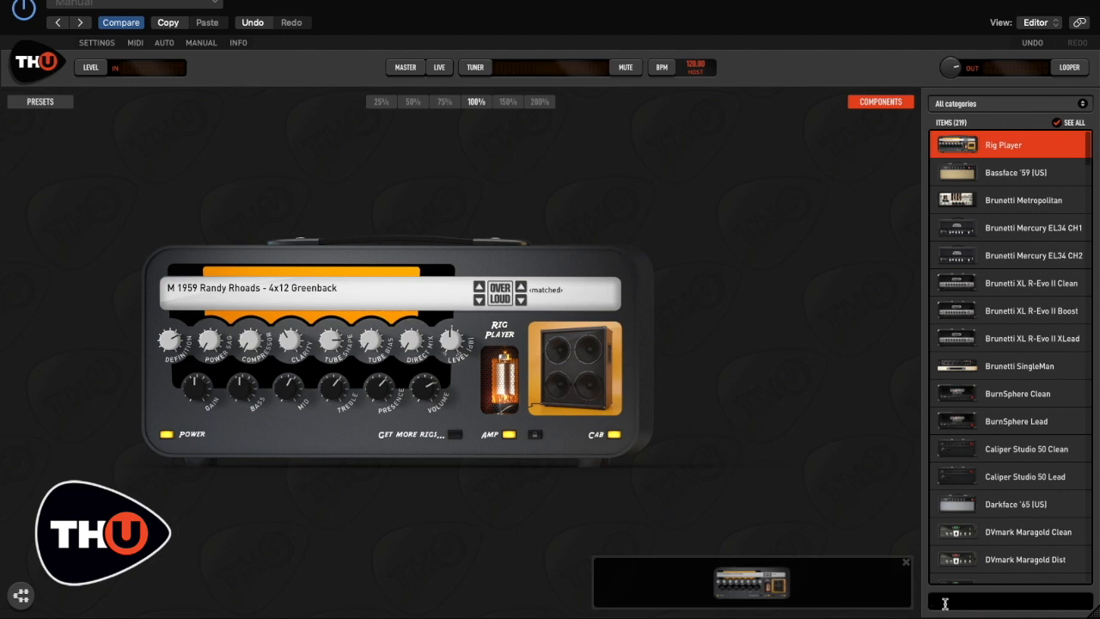
Search 'spr' and place the AQTX Spring Rev reverb after the amp.
{"action": "type", "text": "spr"}
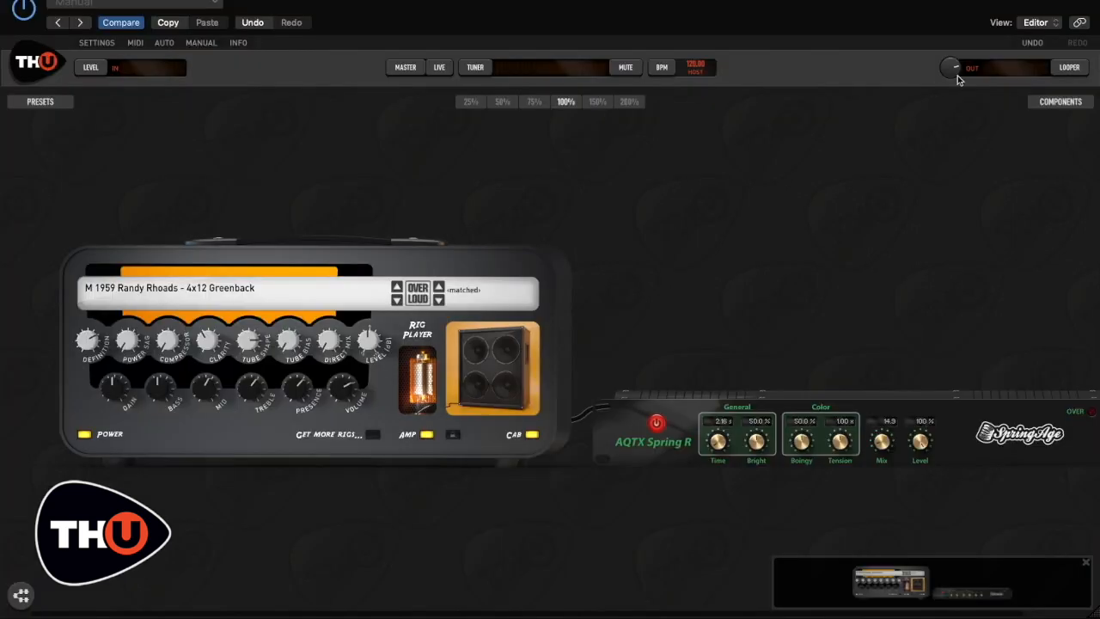
{"action": "left_click", "coordinate": [1060, 102]}
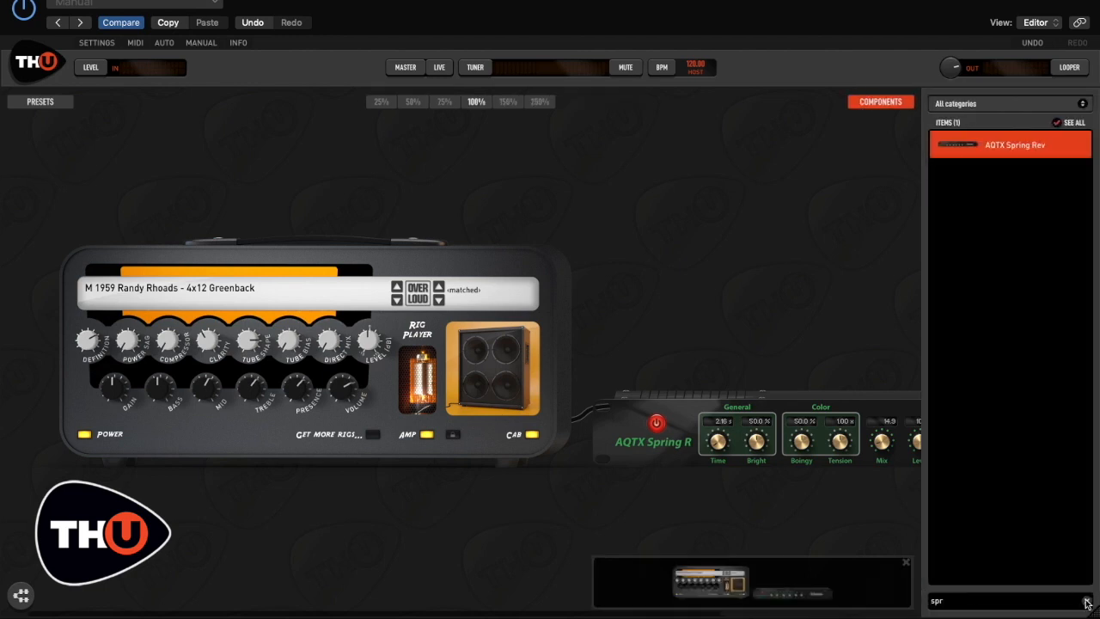
Search 'fu', add the Fussrace fuzz before the amp, and raise its drive.
{"action": "type", "text": "fu"}
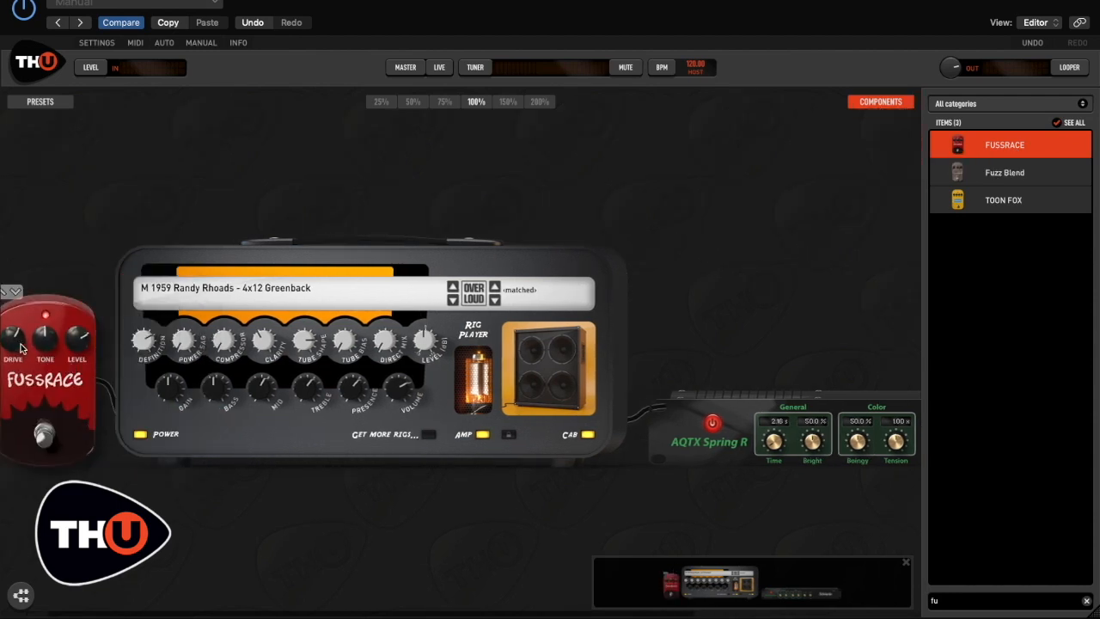
{"action": "left_click_drag", "start_coordinate": [13, 335], "coordinate": [12, 322]}
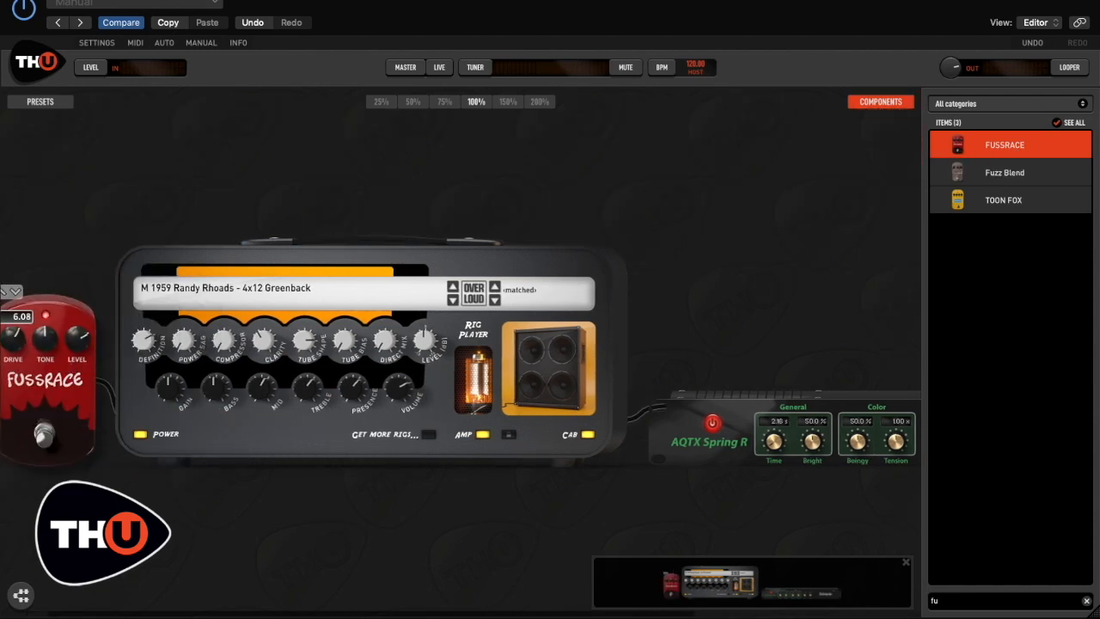
{"action": "left_click_drag", "start_coordinate": [14, 340], "coordinate": [15, 331]}
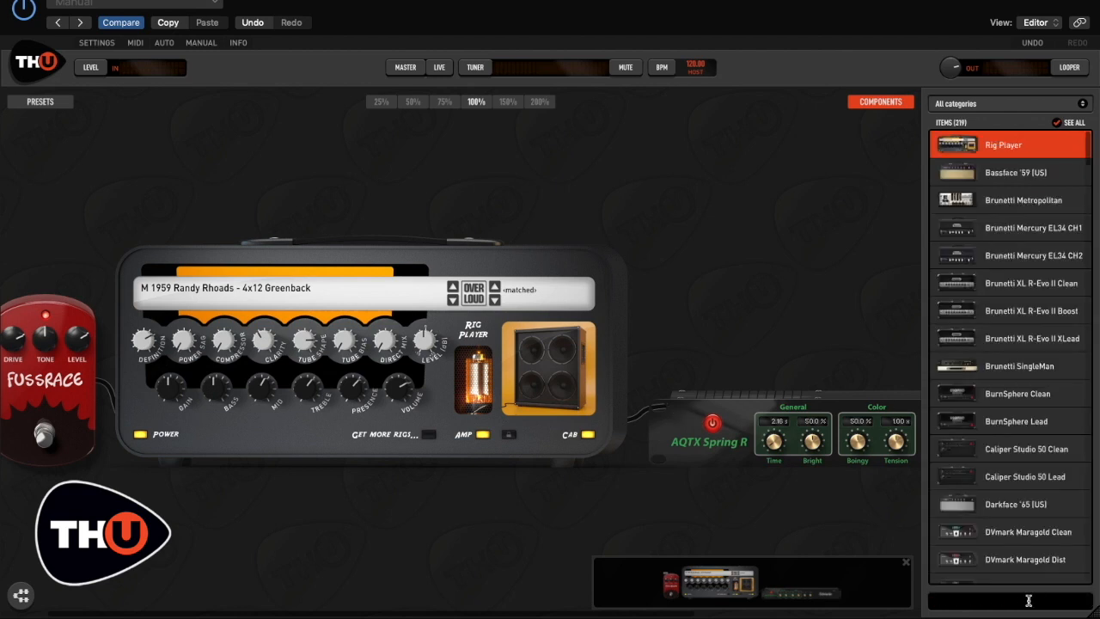
Search 'uni', add the UniVibrato pedal ahead of the fuzz, and zoom to 75%.
{"action": "type", "text": "uni"}
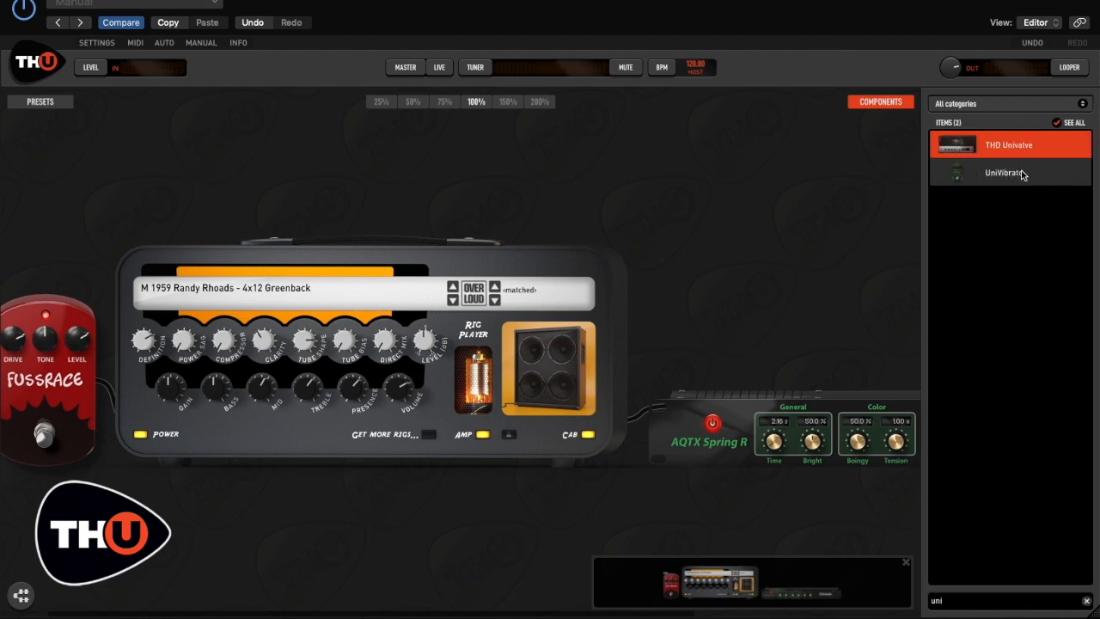
{"action": "left_click", "coordinate": [1004, 172]}
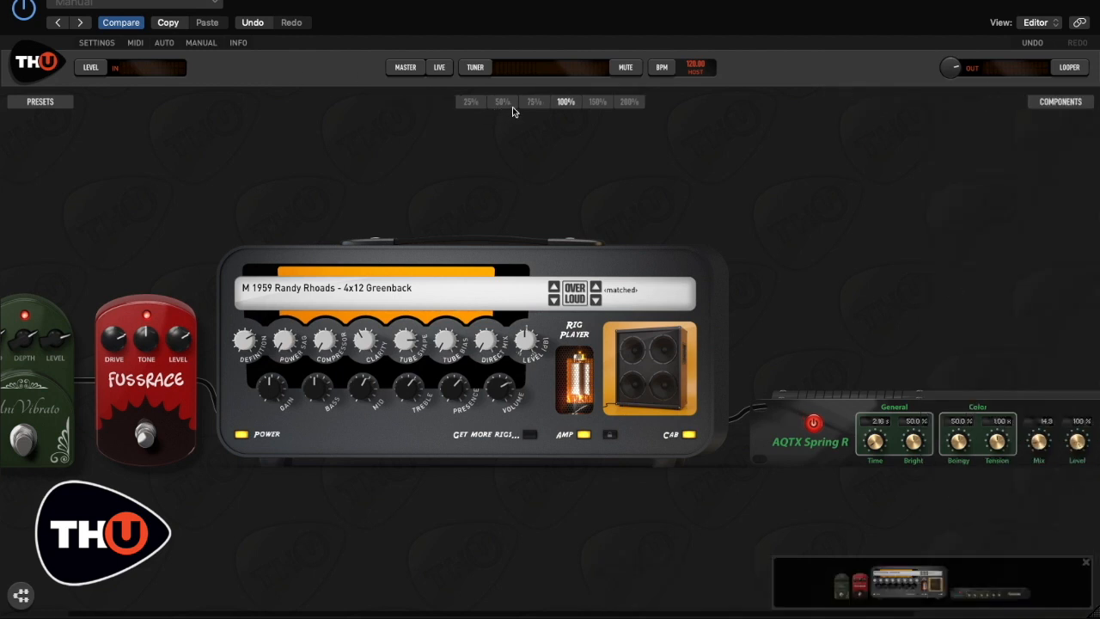
{"action": "left_click", "coordinate": [534, 101]}
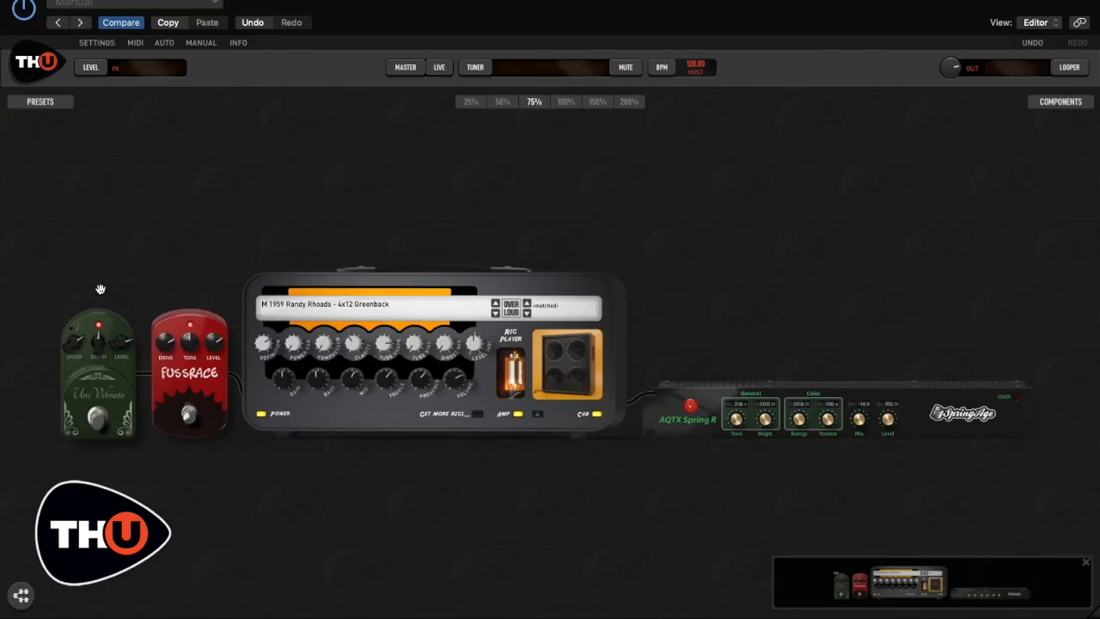
{"action": "mouse_move", "coordinate": [931, 200]}
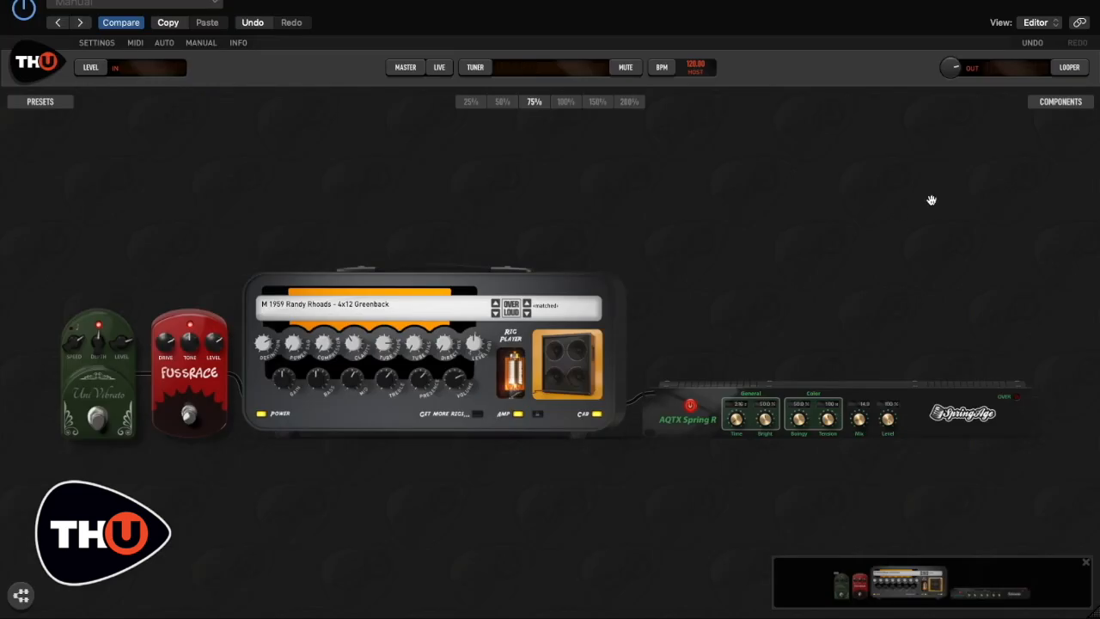
{"action": "left_click", "coordinate": [1061, 102]}
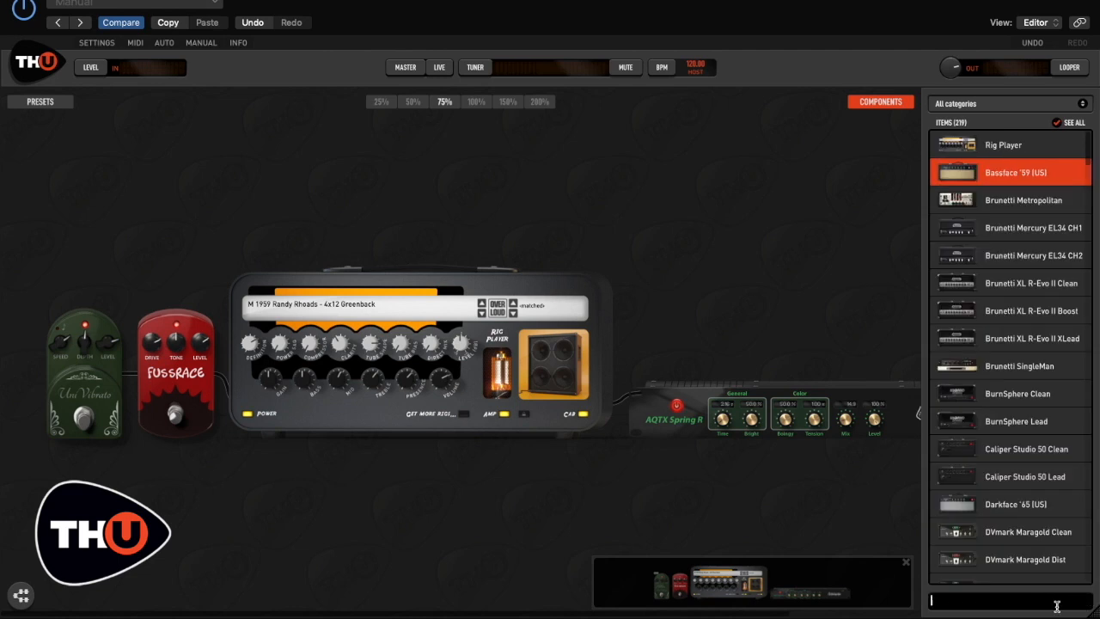
Search 'pha', put the orange 9-O' Phaser first, and zoom to 50%.
{"action": "type", "text": "pha"}
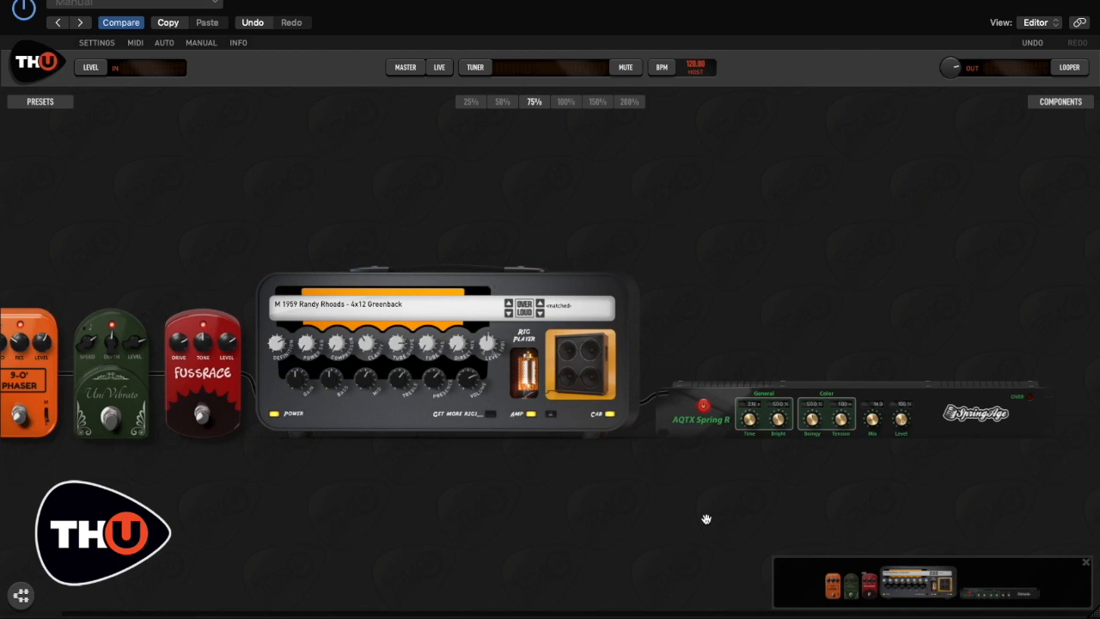
{"action": "left_click", "coordinate": [502, 102]}
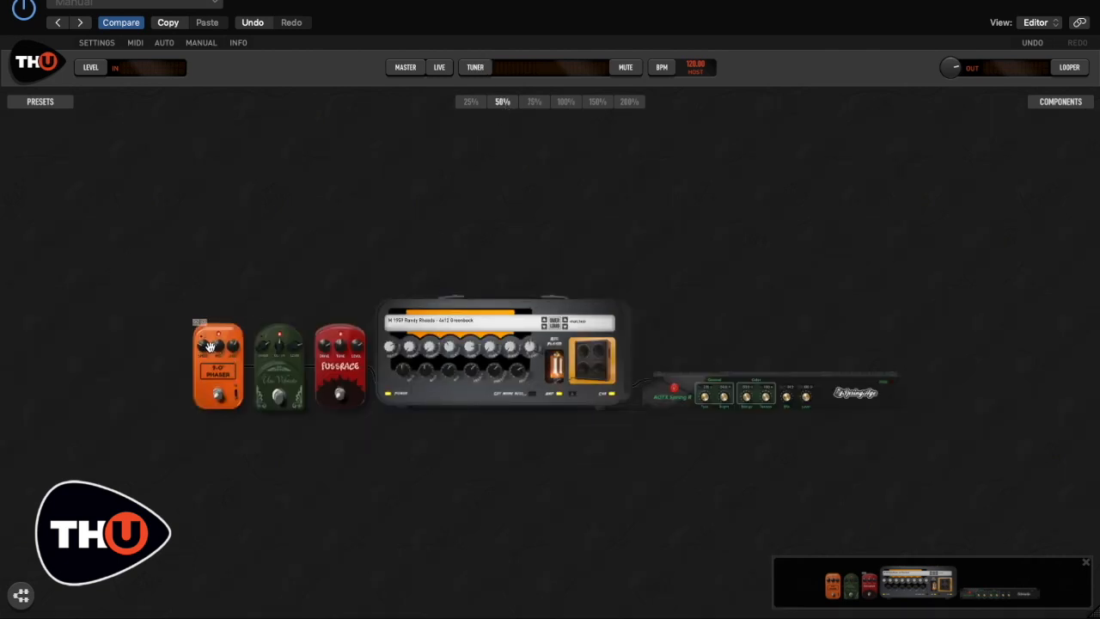